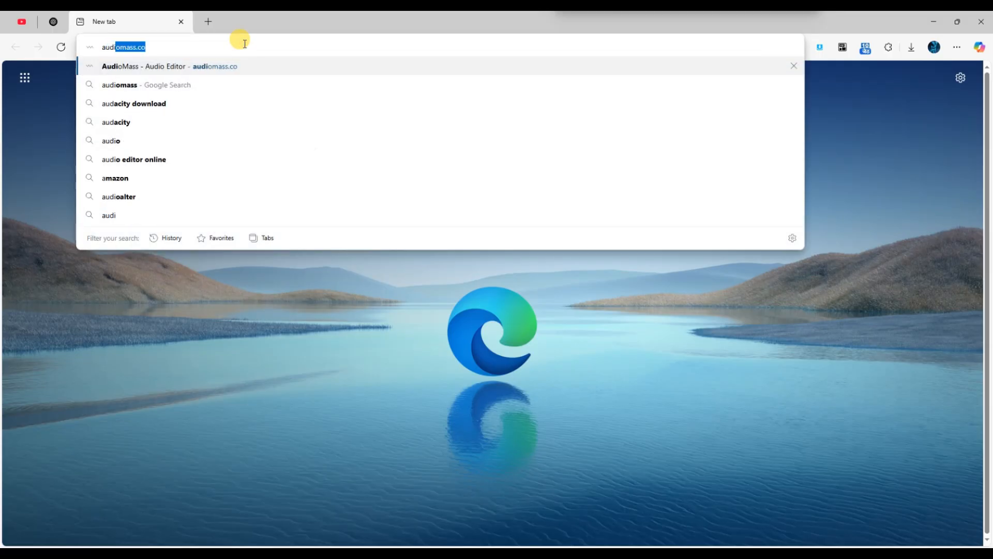
- Go to audiomass.co and land on the AudioMass - Audio Editor page
{"action": "type", "text": "audiomass.co"}
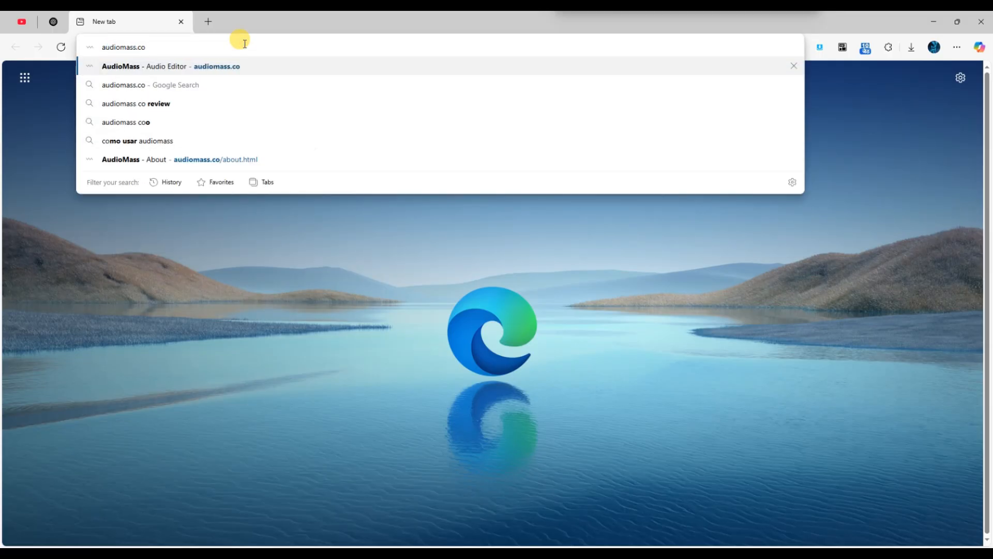
{"action": "left_click", "coordinate": [168, 67]}
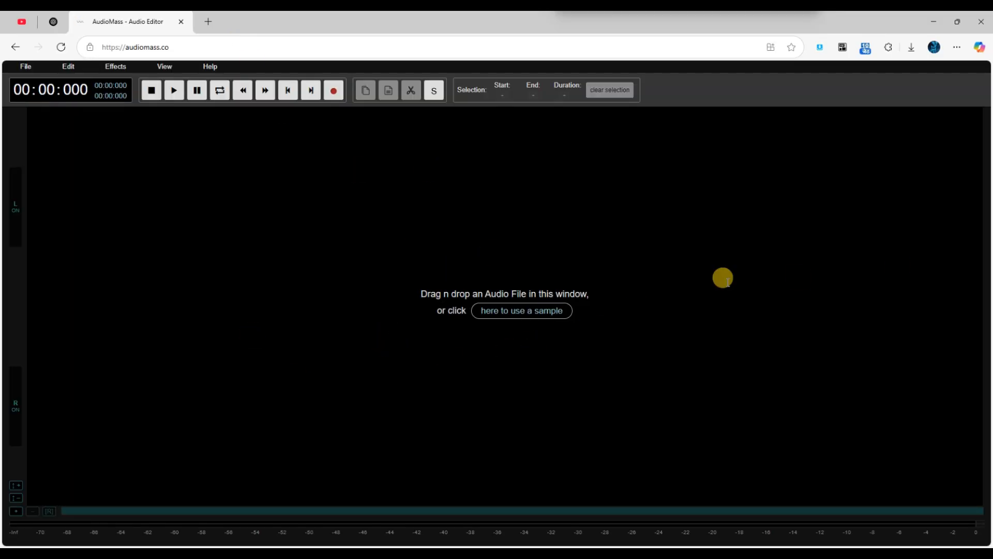
{"action": "mouse_move", "coordinate": [17, 131]}
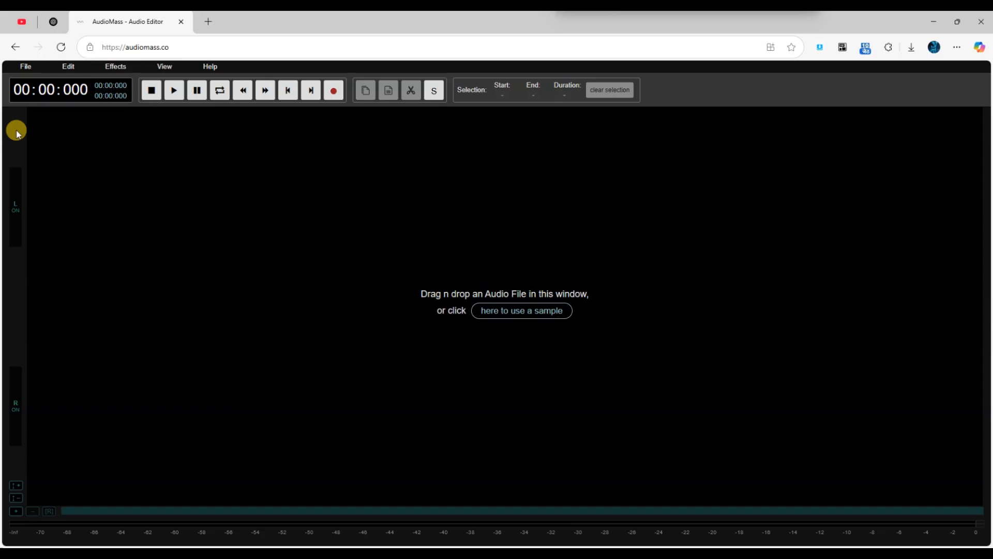
- Load a roughly 12-second stereo audio clip from the computer into the editor
{"action": "left_click", "coordinate": [25, 66]}
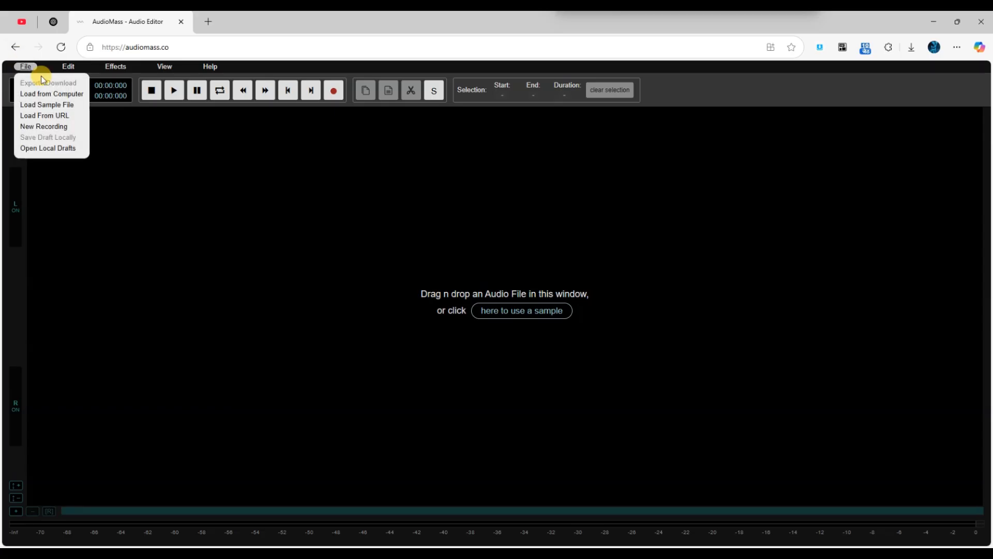
{"action": "mouse_move", "coordinate": [50, 94]}
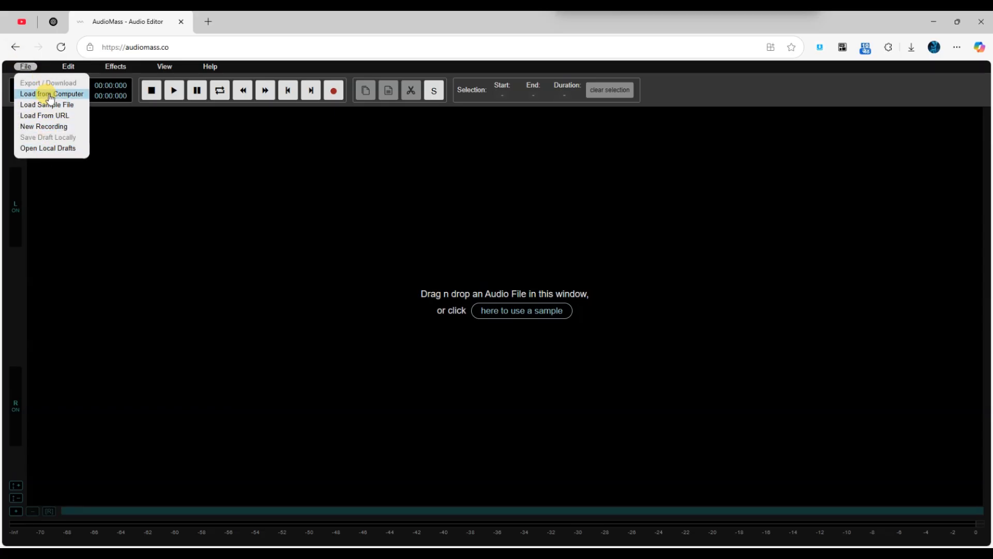
{"action": "left_click", "coordinate": [49, 94]}
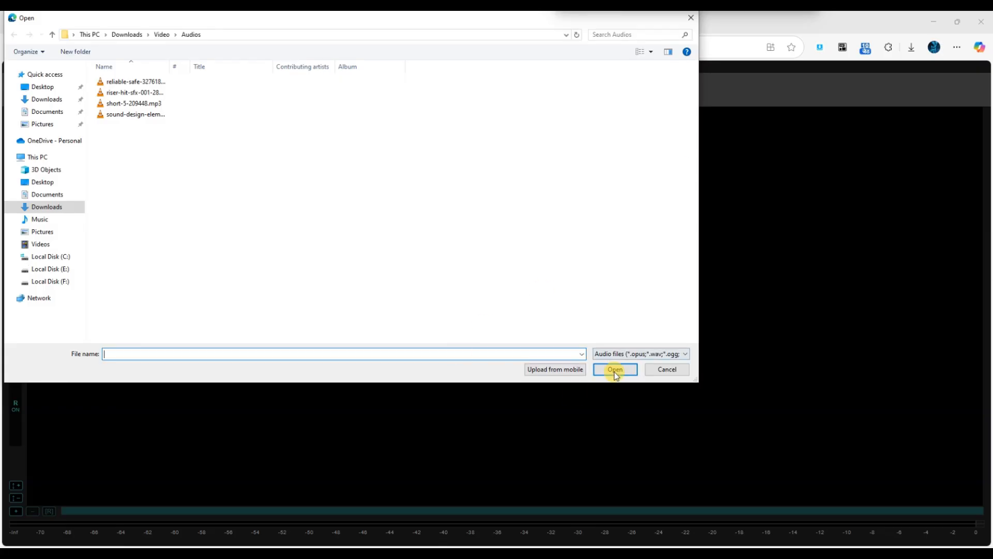
{"action": "left_click", "coordinate": [613, 369]}
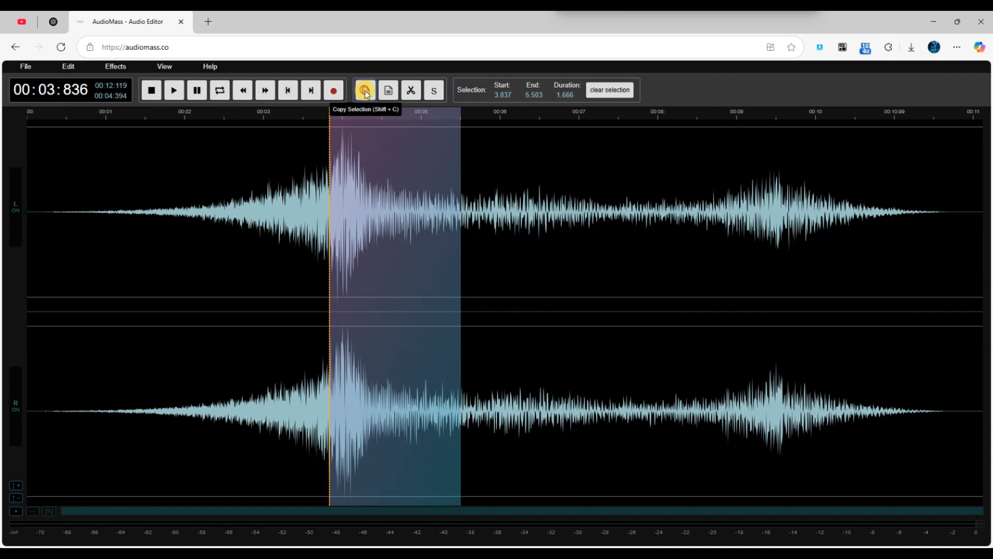
- Copy the 3.837–5.503 s burst and paste it at 6.96 s, extending the track to about 13.8 s
{"action": "left_click", "coordinate": [388, 90]}
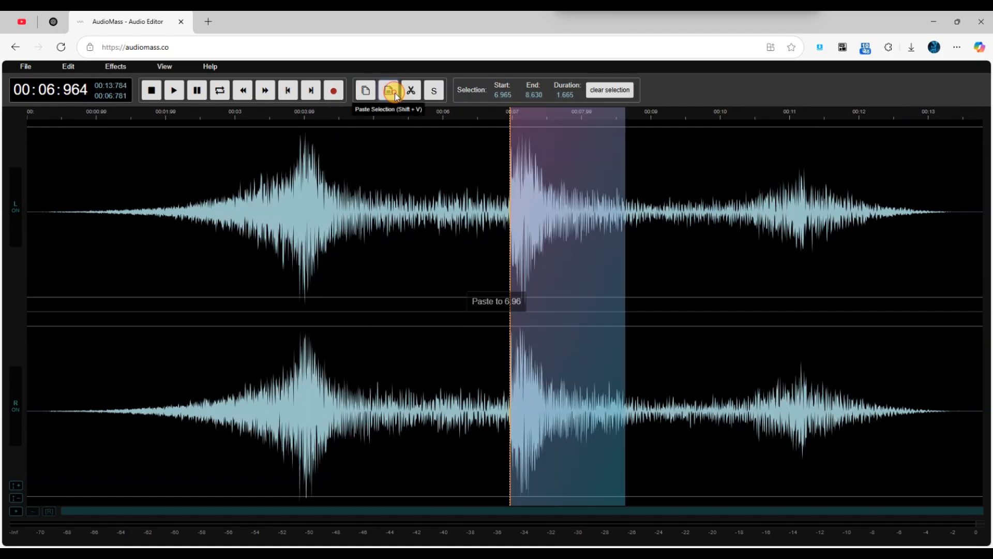
{"action": "left_click", "coordinate": [388, 89]}
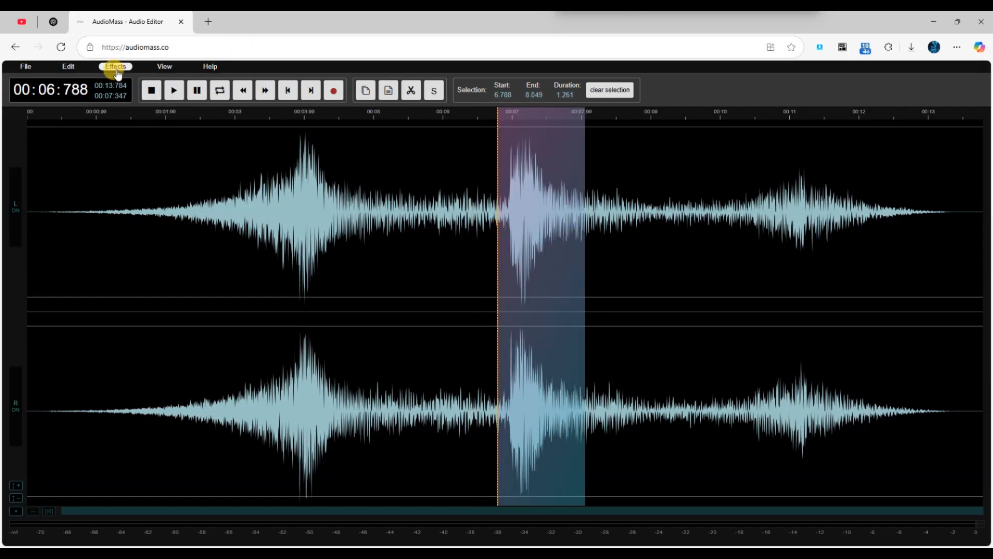
- Apply Fade Out and Delay to selected stretches, bring up Reverb settings and cancel them
{"action": "left_click", "coordinate": [115, 66]}
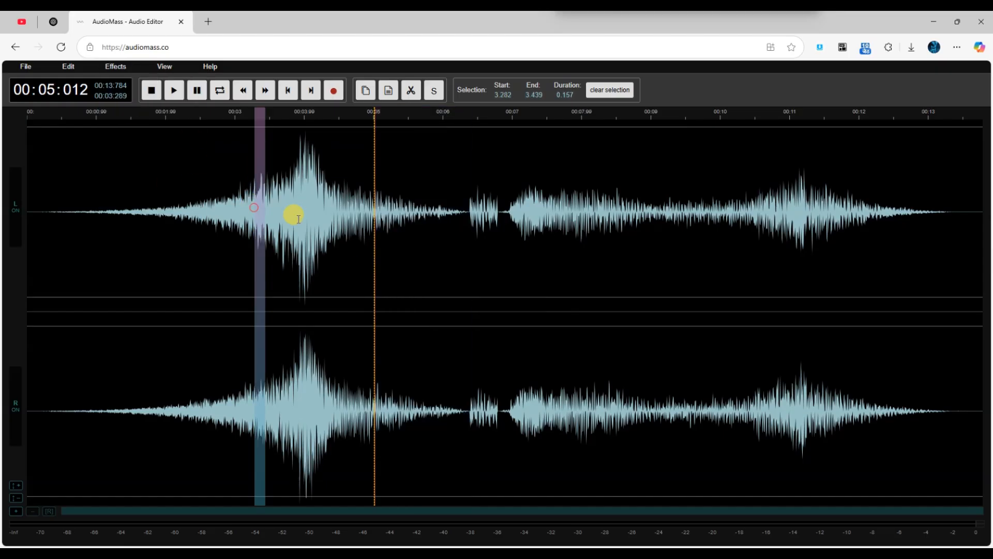
{"action": "left_click", "coordinate": [115, 66]}
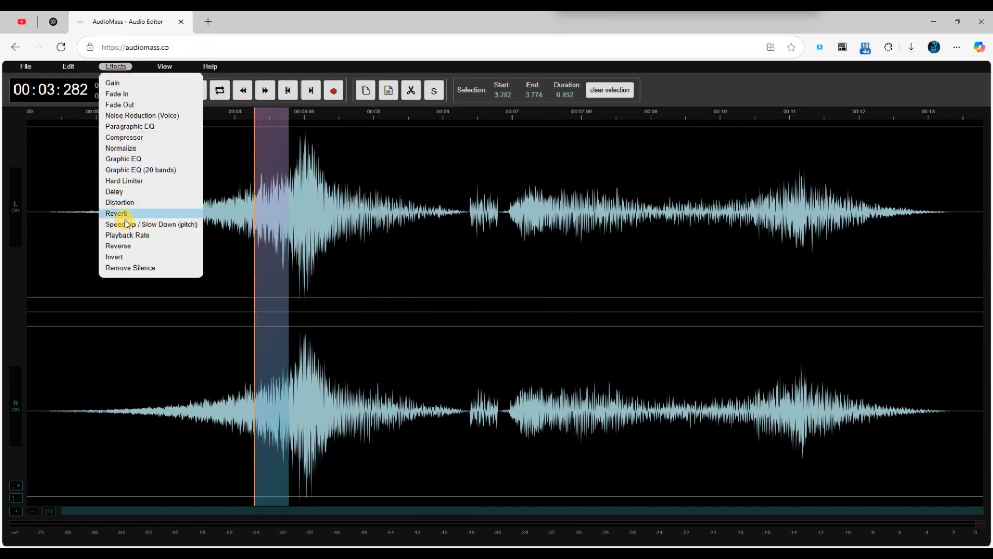
{"action": "mouse_move", "coordinate": [413, 319]}
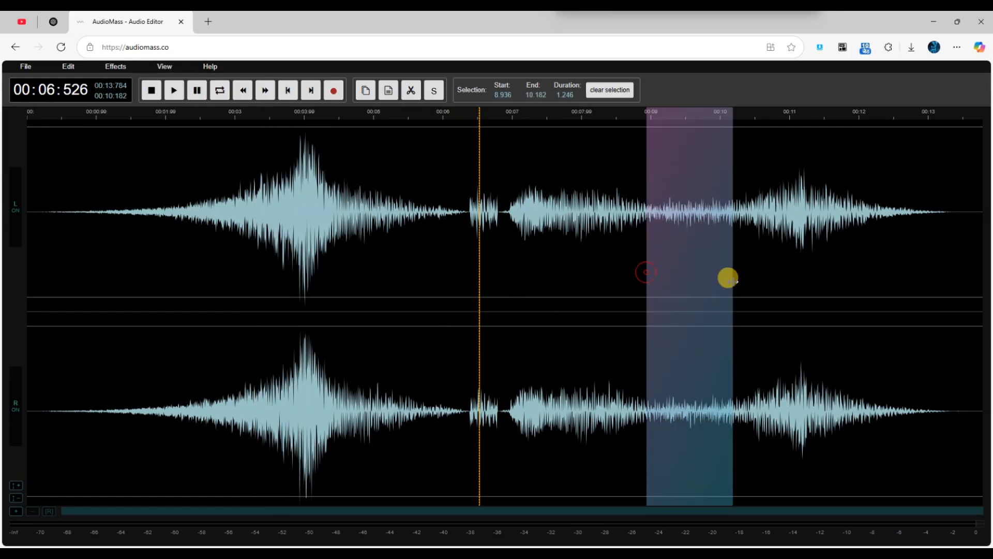
{"action": "left_click", "coordinate": [115, 67]}
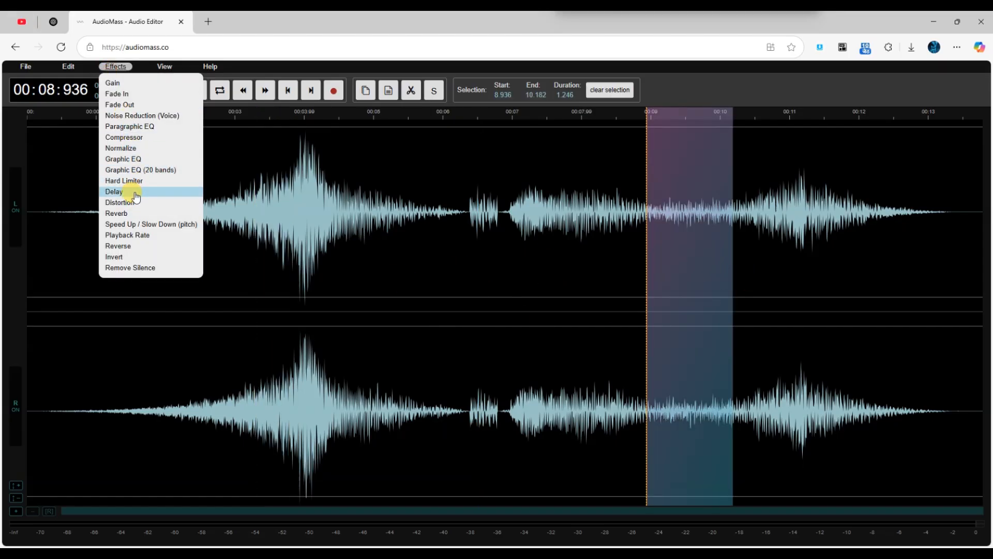
{"action": "left_click", "coordinate": [117, 213]}
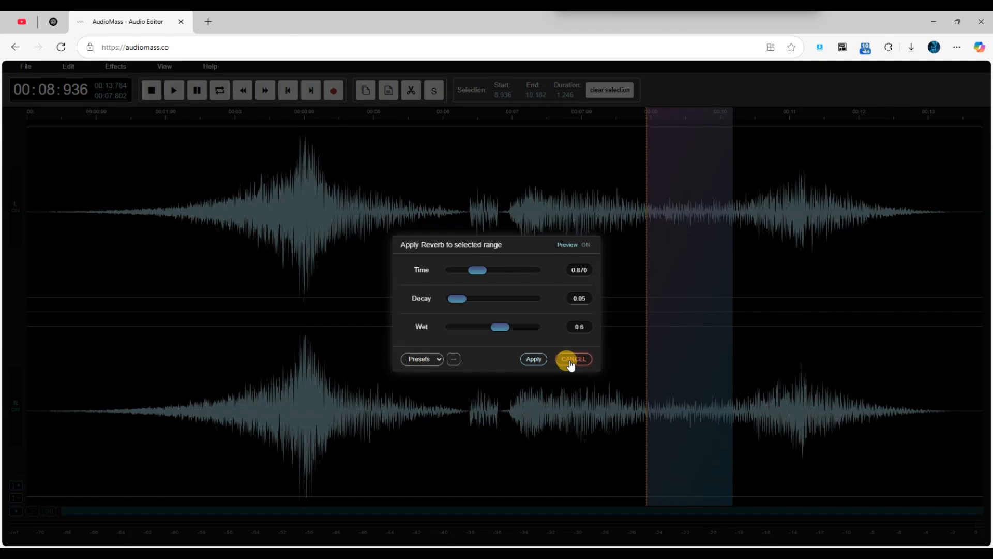
{"action": "left_click", "coordinate": [25, 66]}
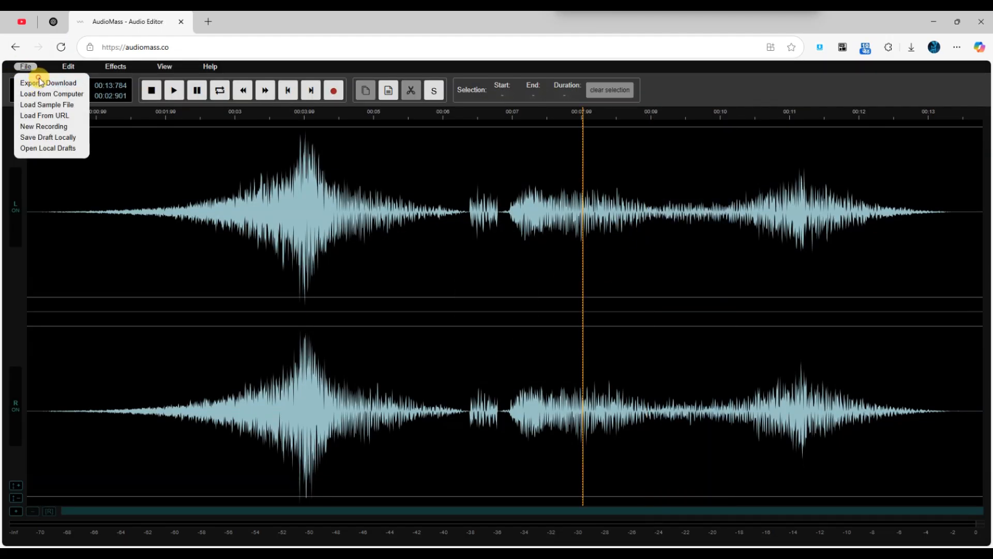
- Export the whole 13.8-second track as a stereo WAV (44100hz) file, audiomass-output.wav
{"action": "left_click", "coordinate": [48, 83]}
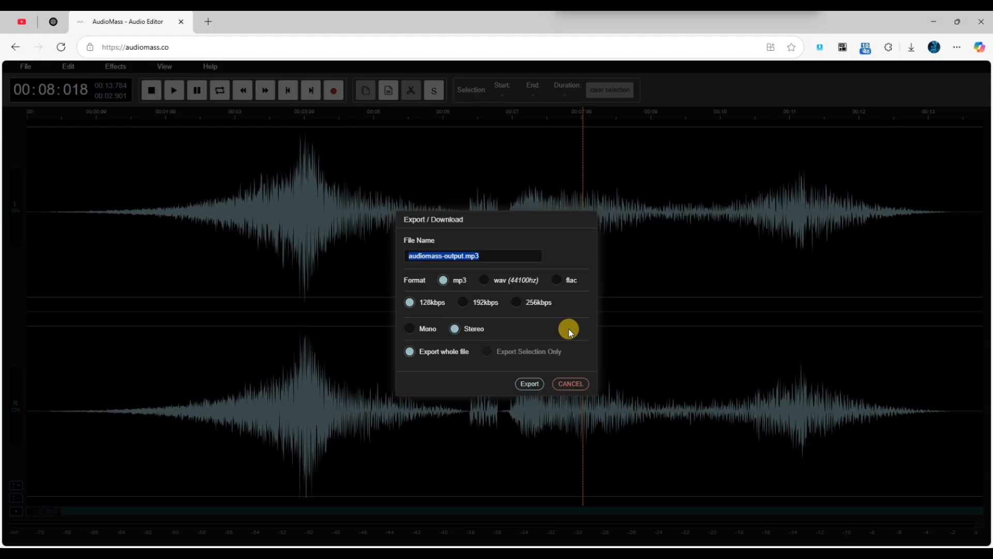
{"action": "left_click", "coordinate": [484, 280]}
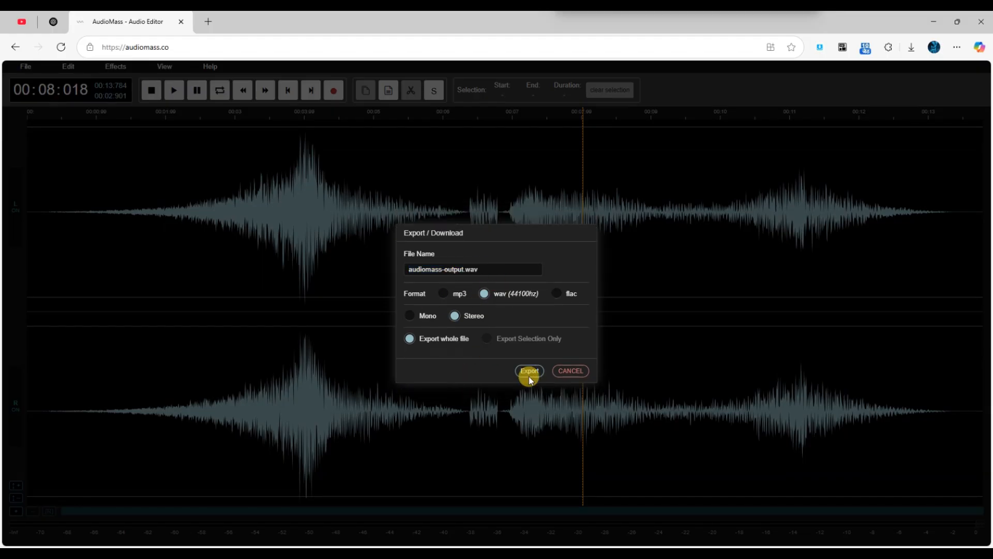
{"action": "left_click", "coordinate": [529, 370]}
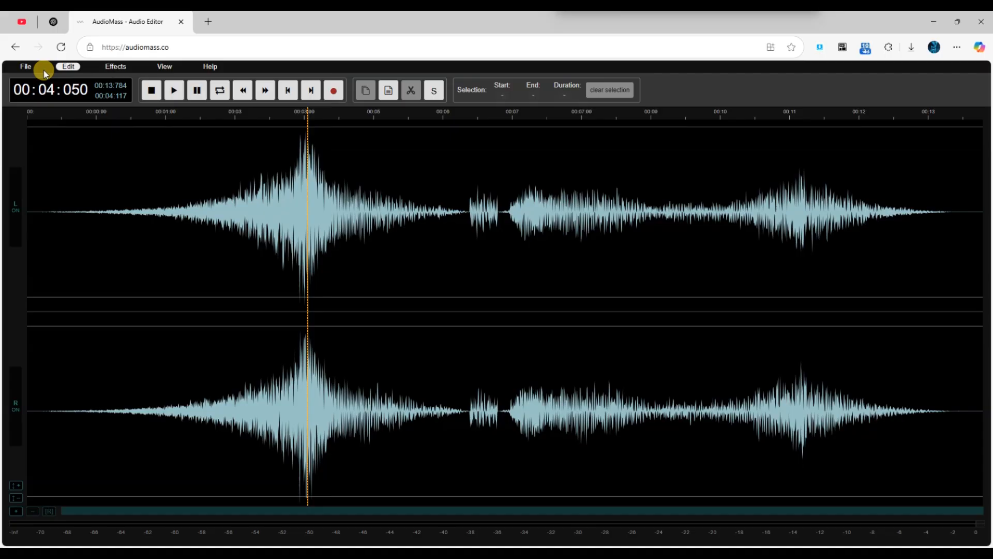
- Undo Apply Fade Out from the Edit menu and stop playback
{"action": "left_click", "coordinate": [68, 66]}
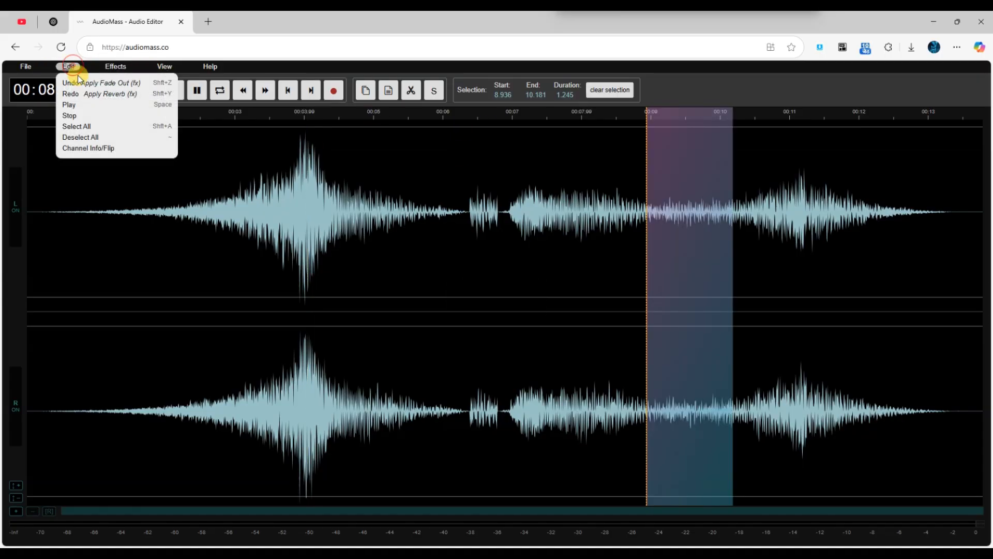
{"action": "left_click", "coordinate": [69, 103]}
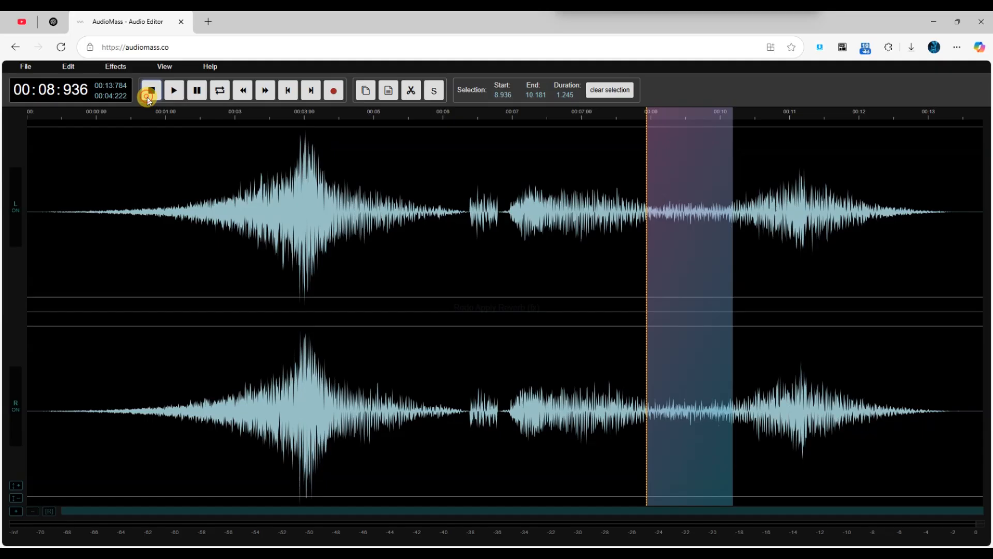
{"action": "left_click", "coordinate": [150, 90]}
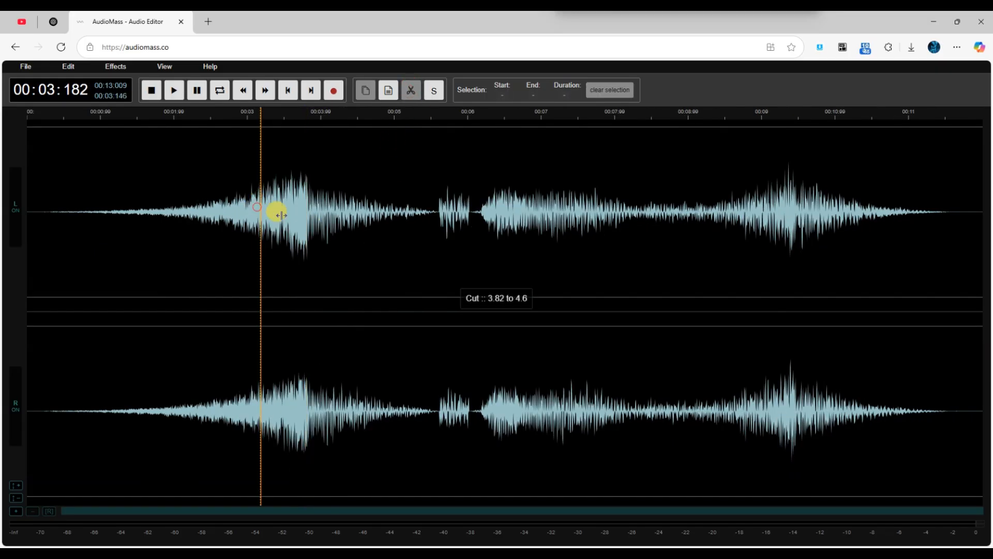
- Play the shortened 13.0-second clip after cutting out 3.82–4.6 s
{"action": "left_click", "coordinate": [174, 90]}
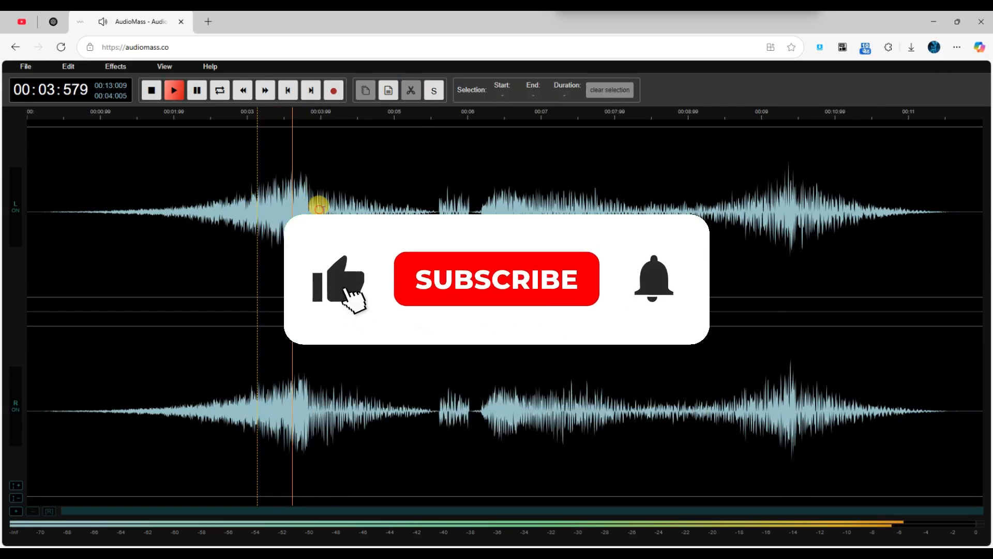